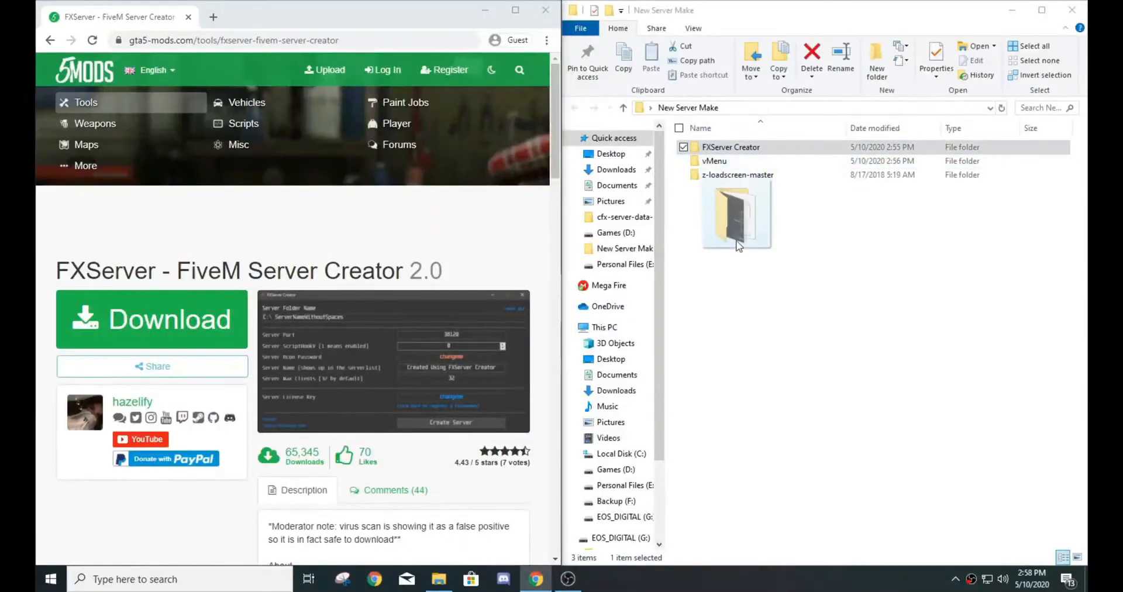
Step: Show the inner FXServer Creator folder listing fx, Main and FXServer.exe
double_click(730, 147)
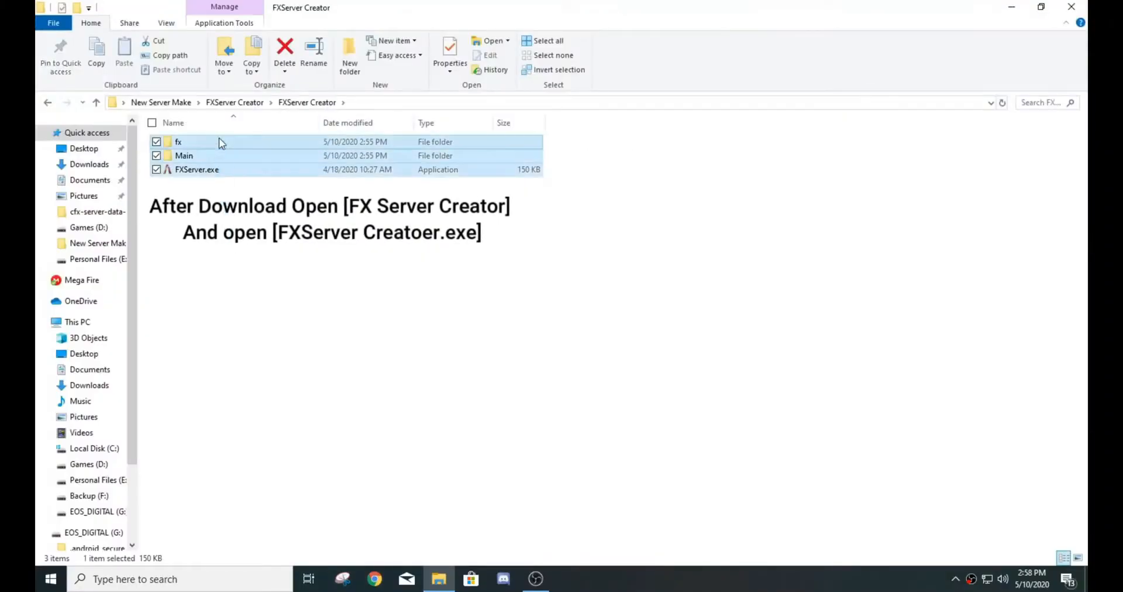
Step: Launch FXServer.exe, enter Youtube.com.np as folder and server name, and clear the license key field
double_click(196, 170)
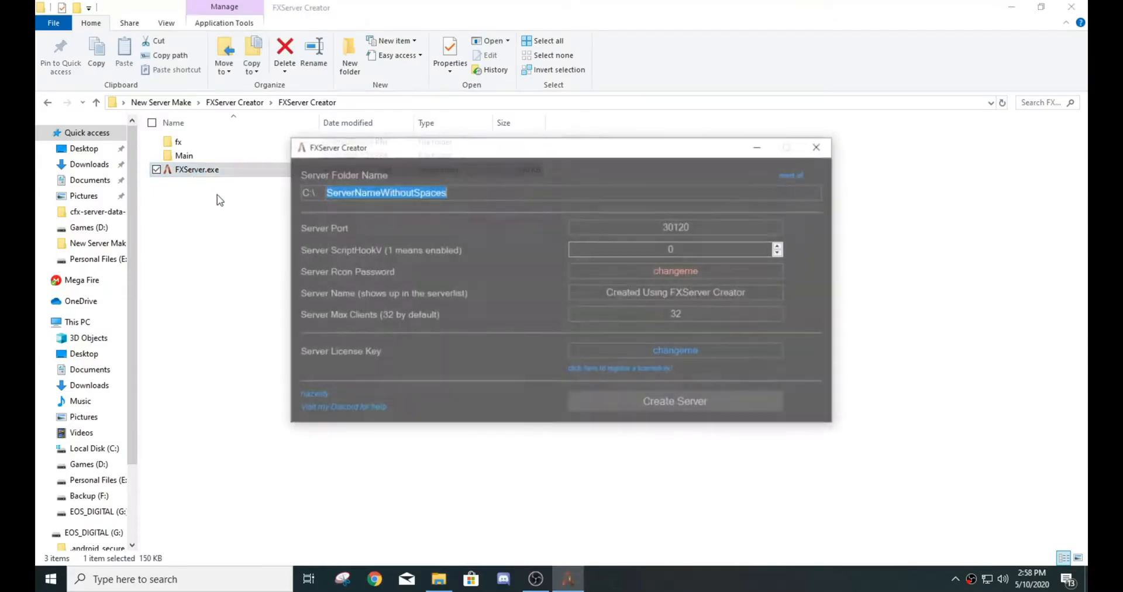
type("Youtune")
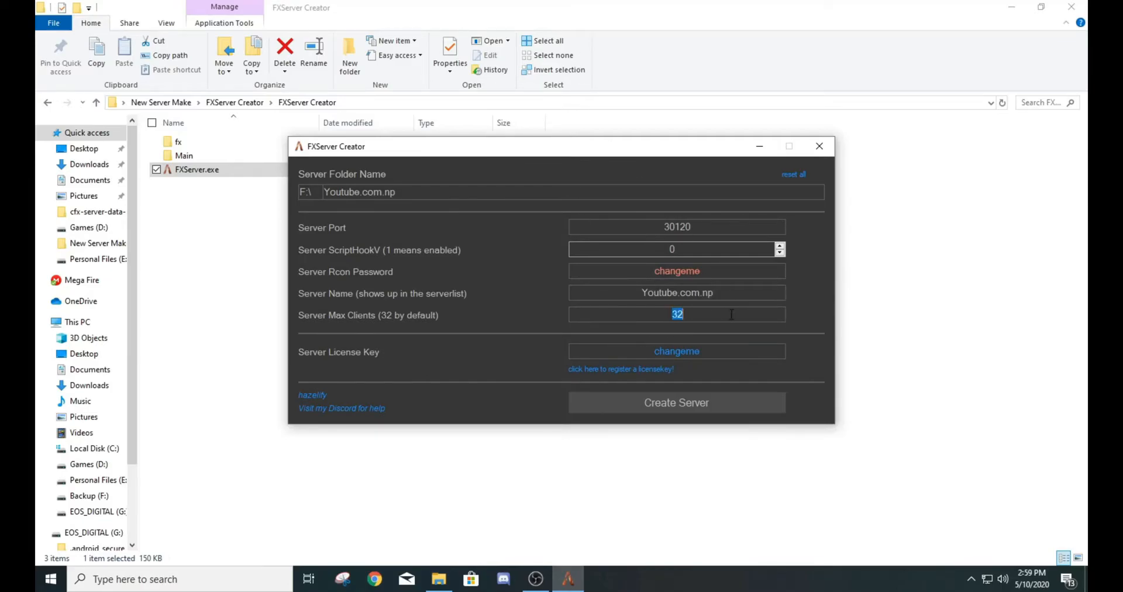
left_click(676, 351)
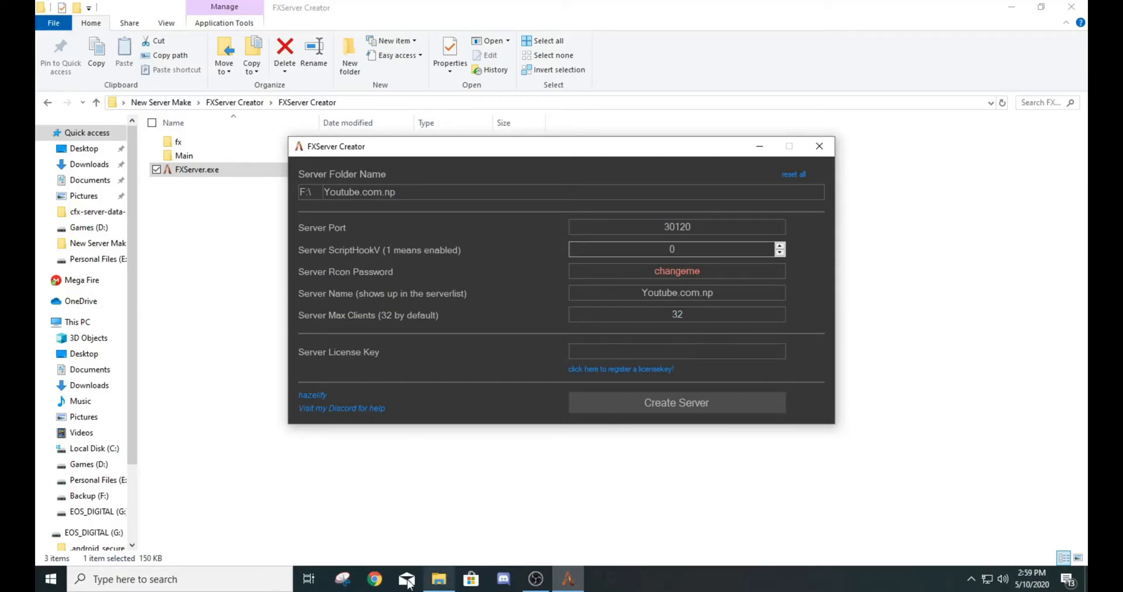
Step: Reach the FiveM Keymaster license registration page and start signing in to manage keys
left_click(819, 146)
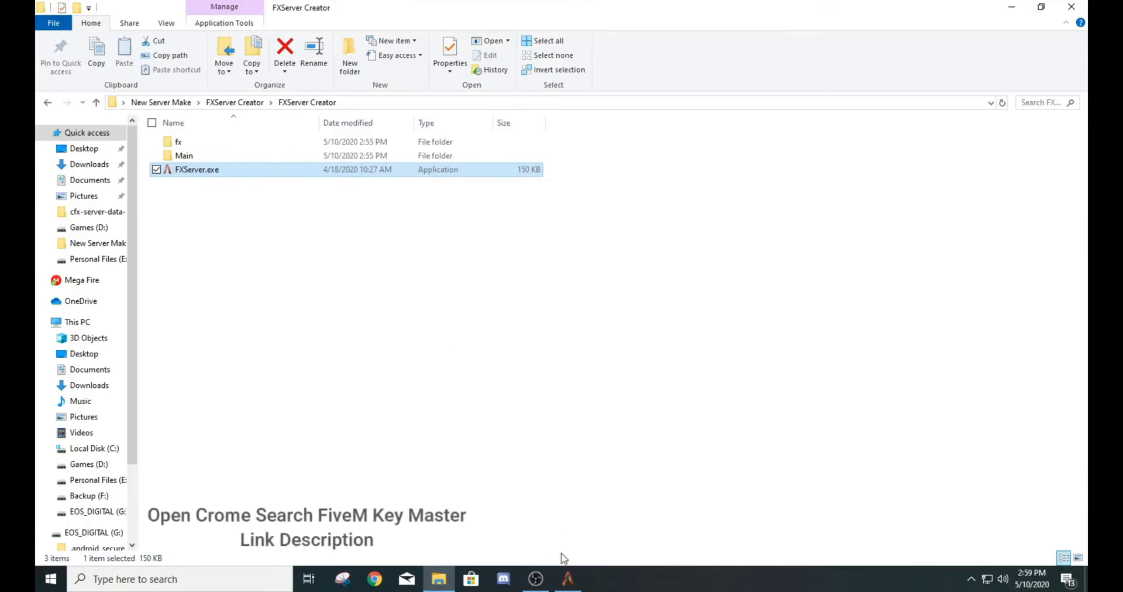
double_click(197, 169)
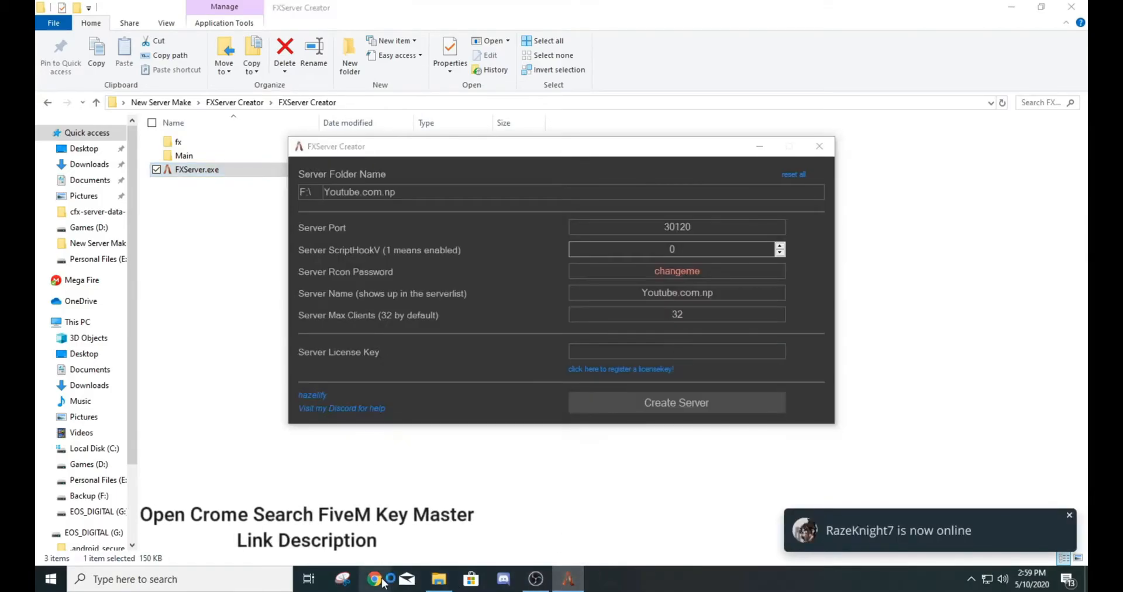
left_click(621, 369)
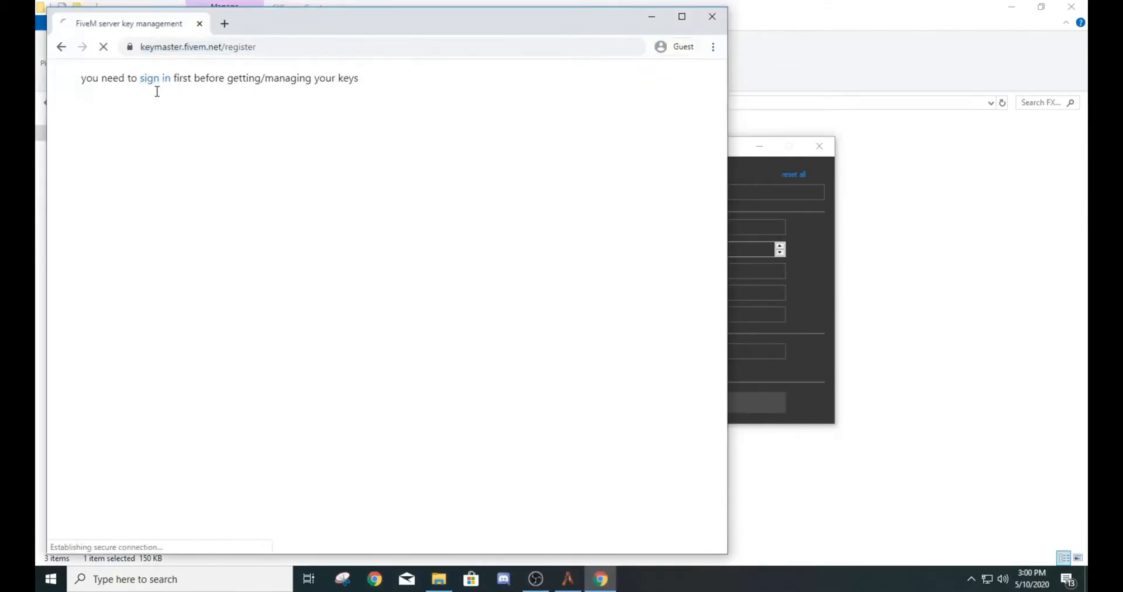
left_click(154, 79)
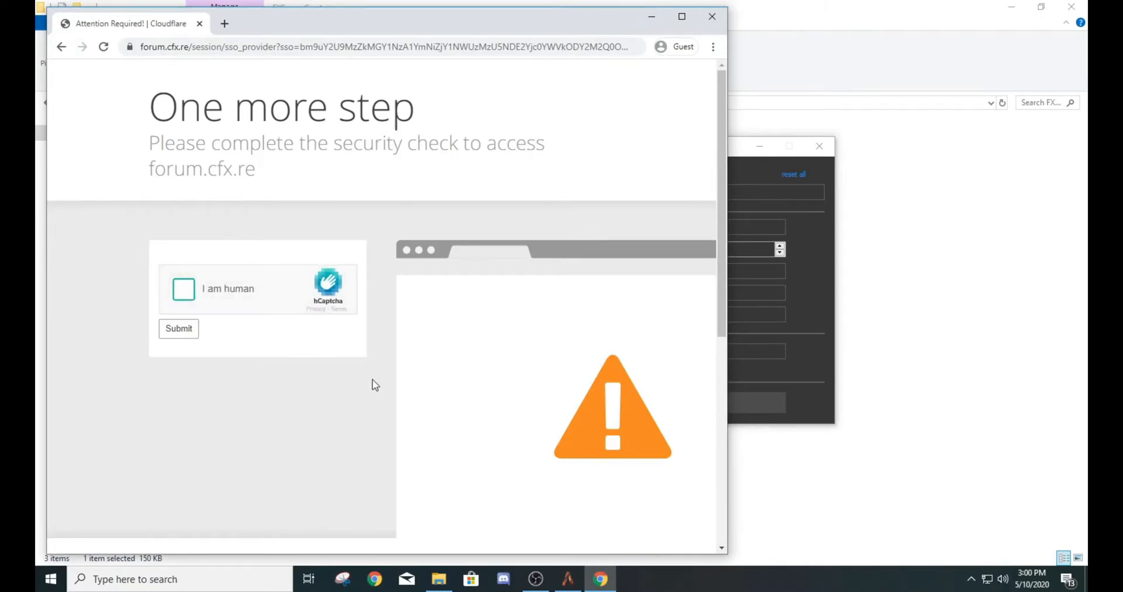
left_click(681, 16)
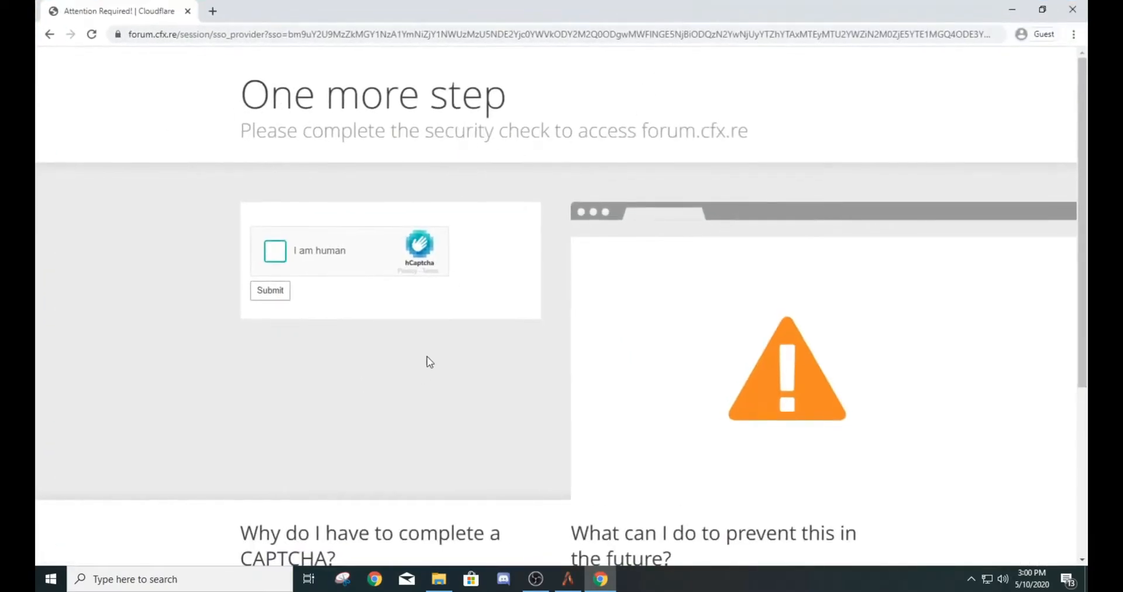
Step: Pass the human verification check and sign in to the Cfx.re forum with a Google account
left_click(275, 250)
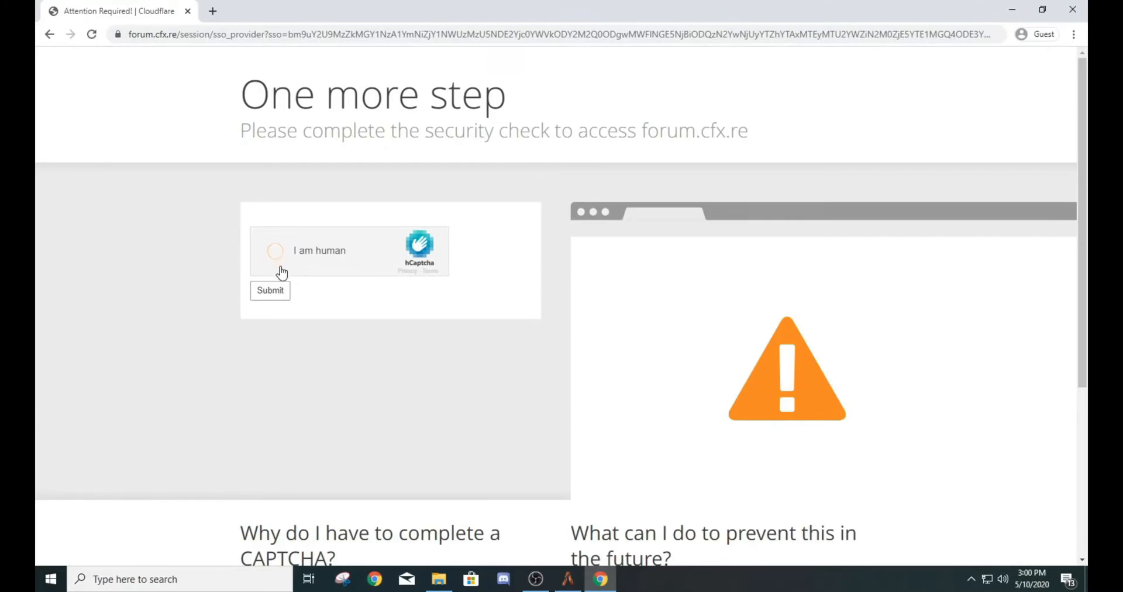
left_click(275, 250)
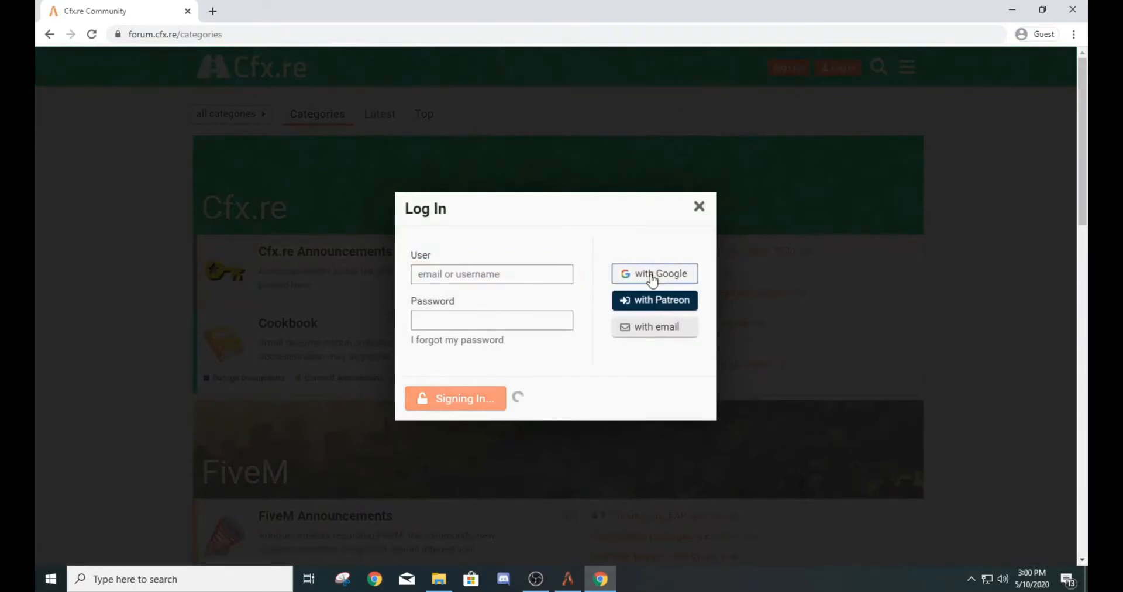
left_click(655, 274)
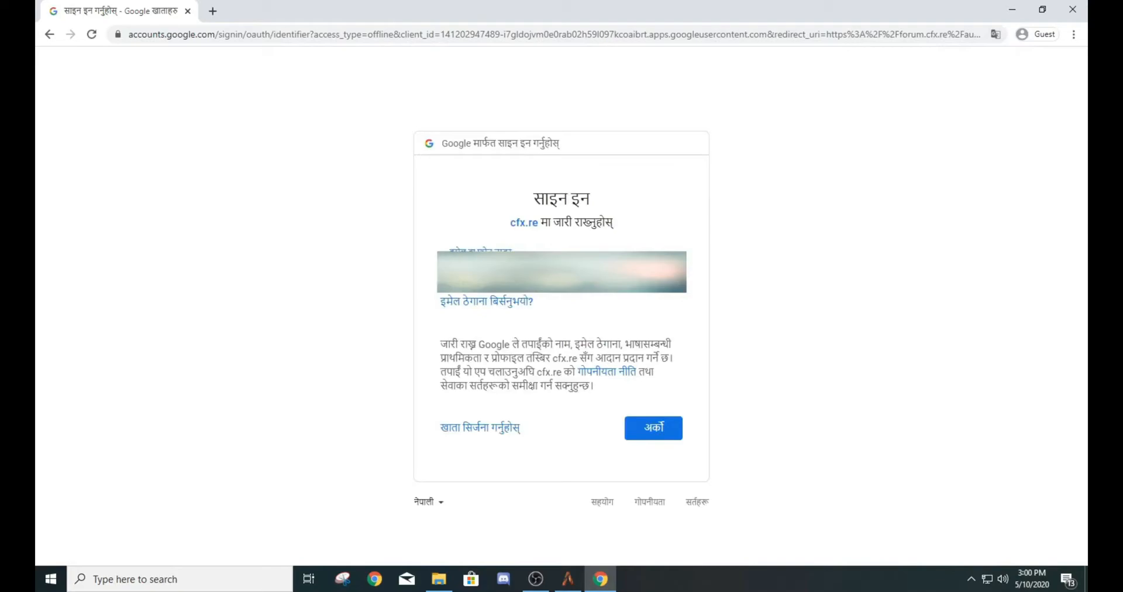
left_click(652, 428)
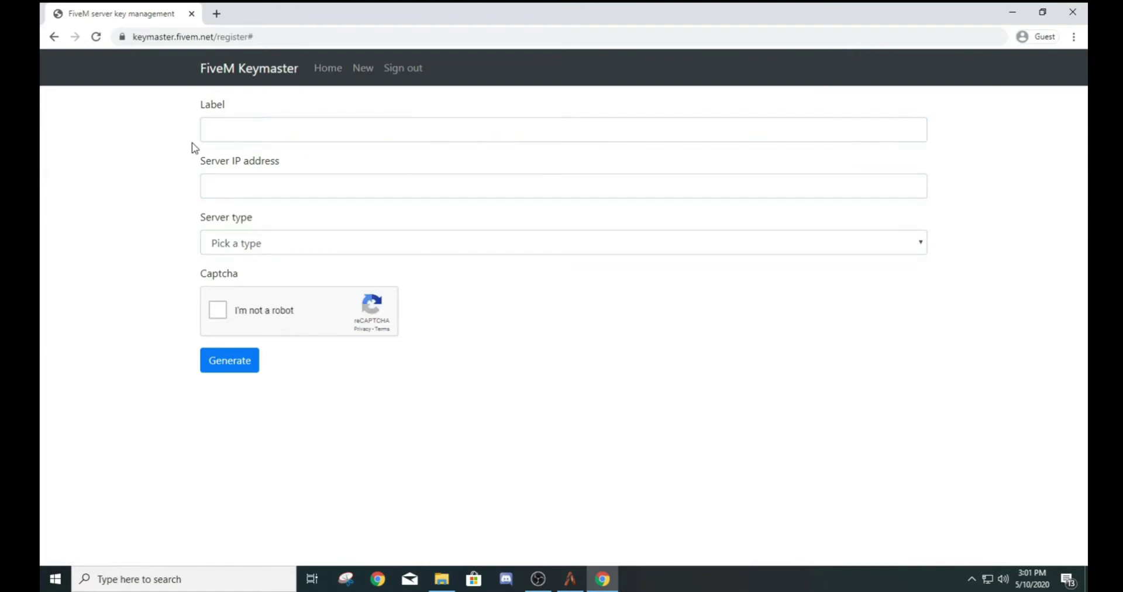
Step: Label the key Youtube.com.np and fill in the public IP found via a 'my ip' search
left_click(557, 128)
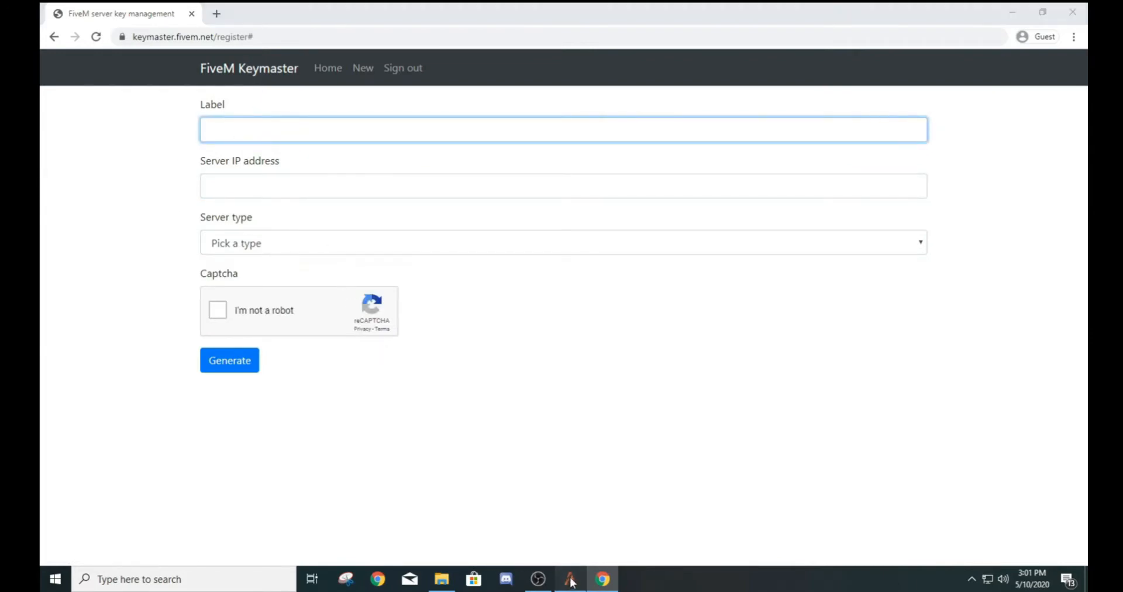
type("Youtube.com.np")
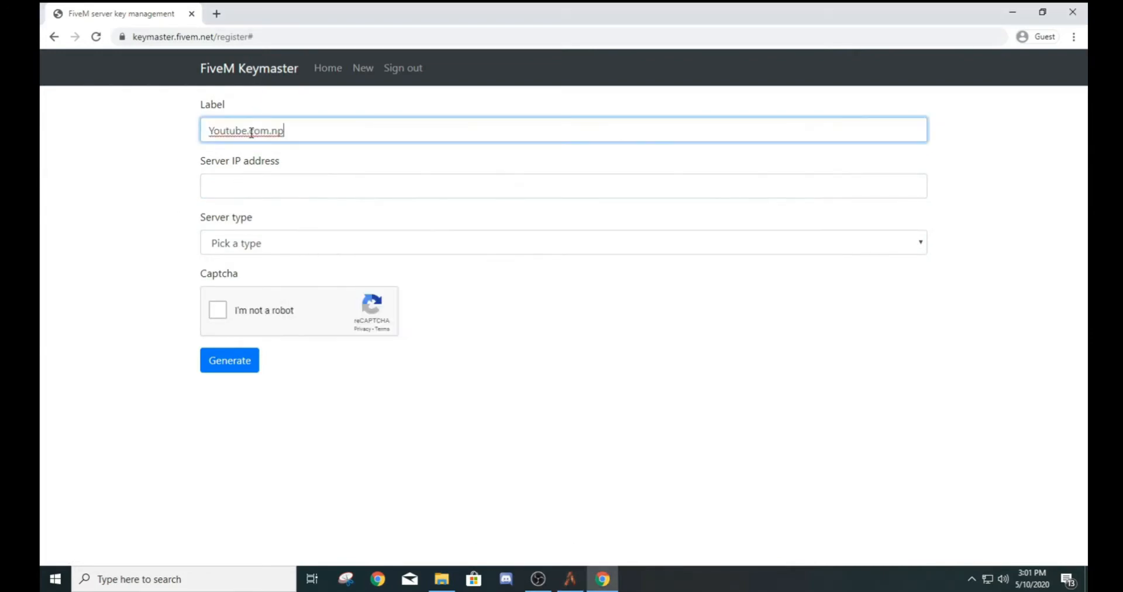
left_click(563, 199)
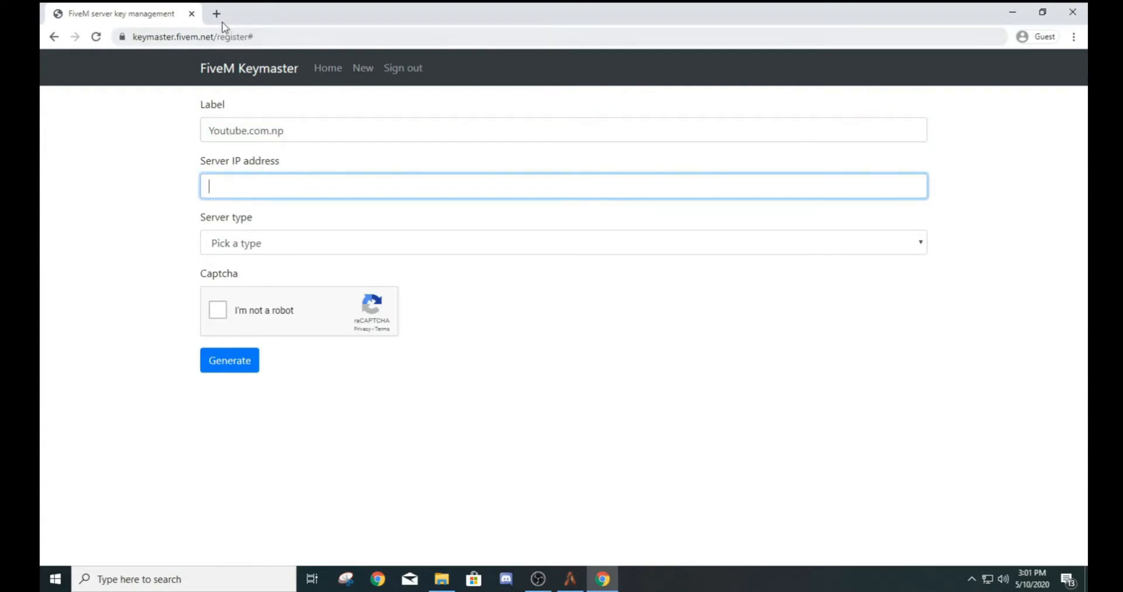
type("my ip")
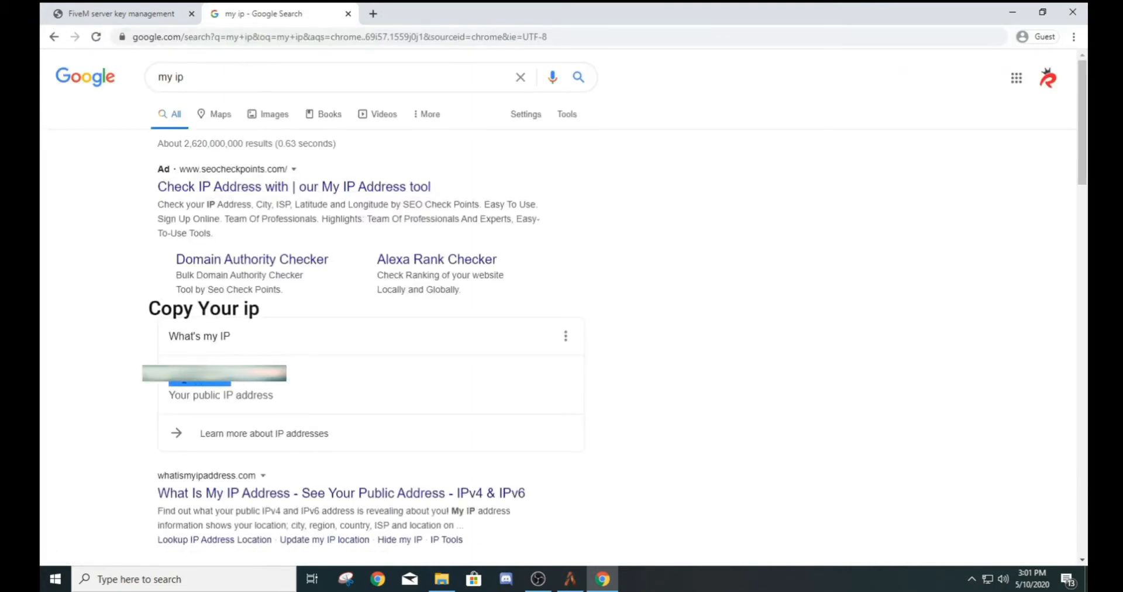
left_click(123, 14)
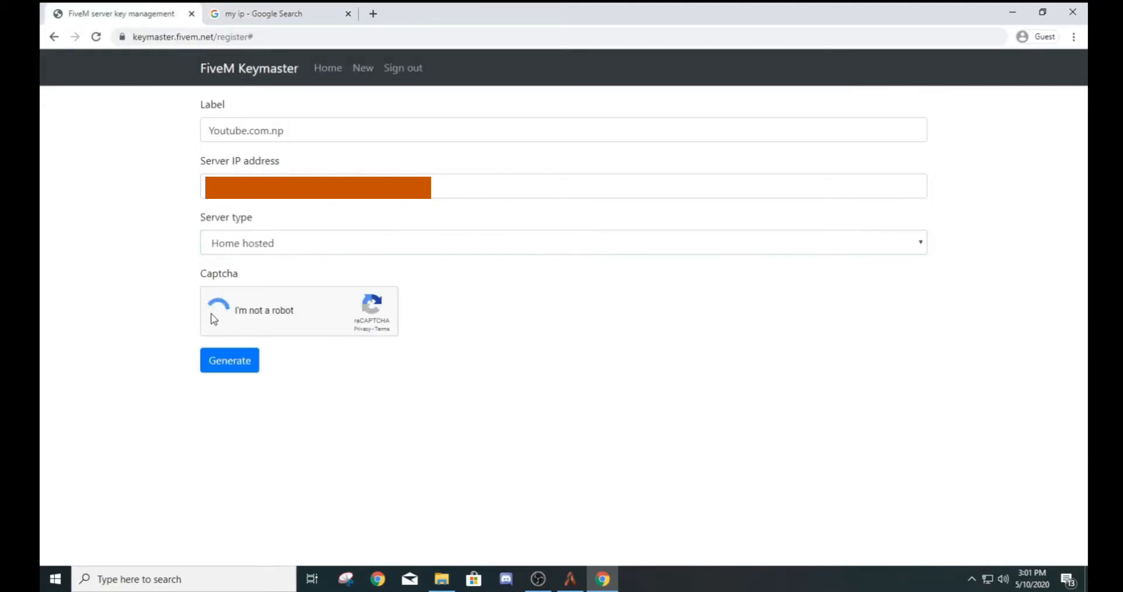
Step: Request the Home hosted server key with the Generate button
left_click(229, 361)
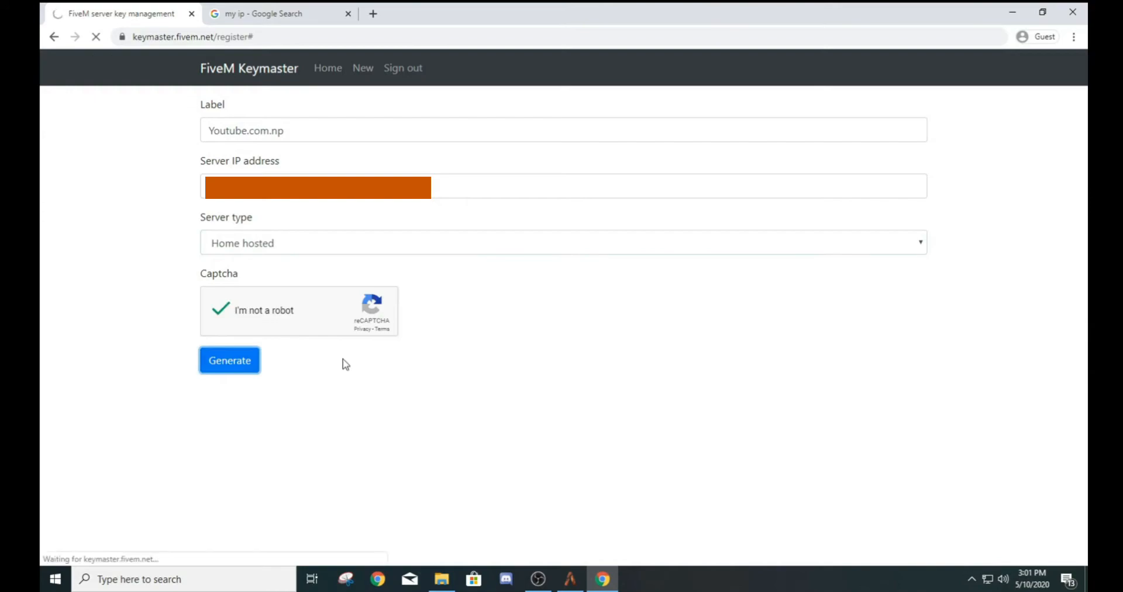
left_click(229, 360)
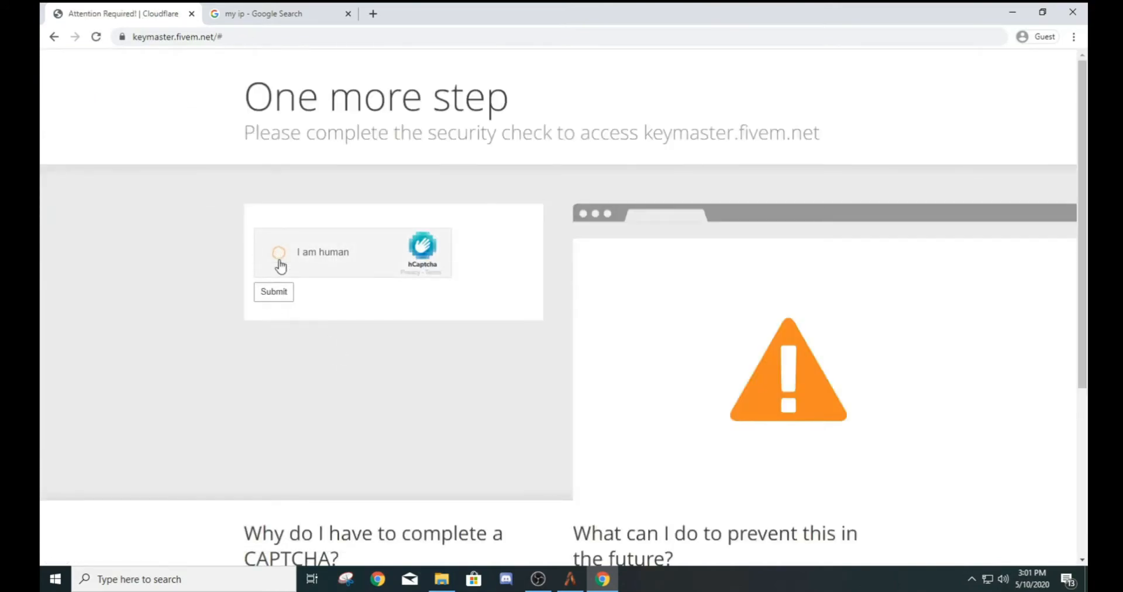
Step: Complete the Cloudflare security check and paste the new active key into FXServer Creator's license field
left_click(278, 252)
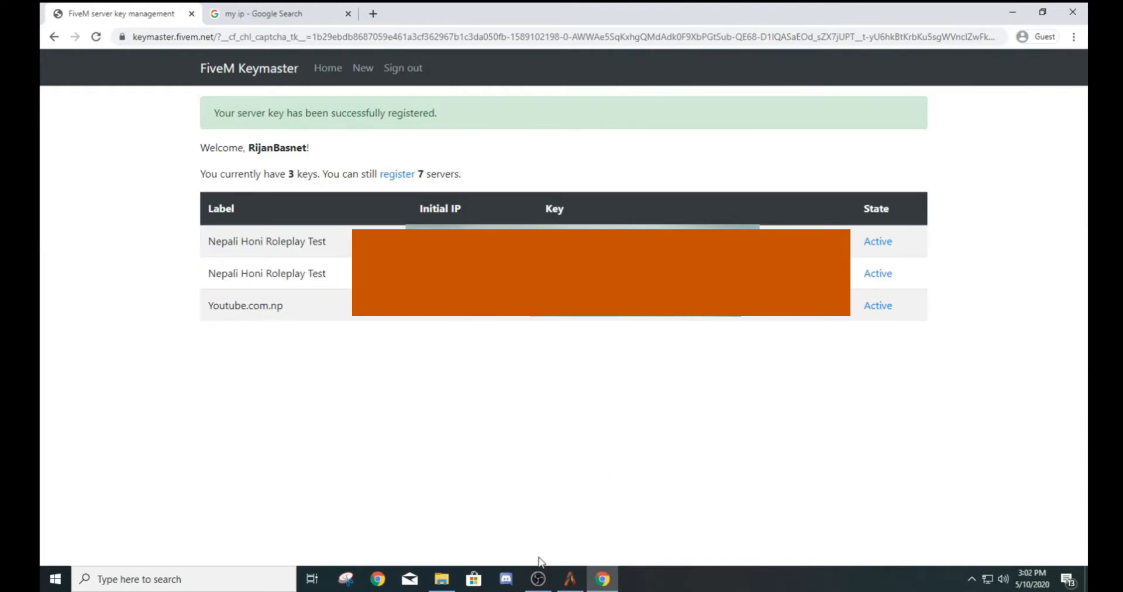
left_click(569, 579)
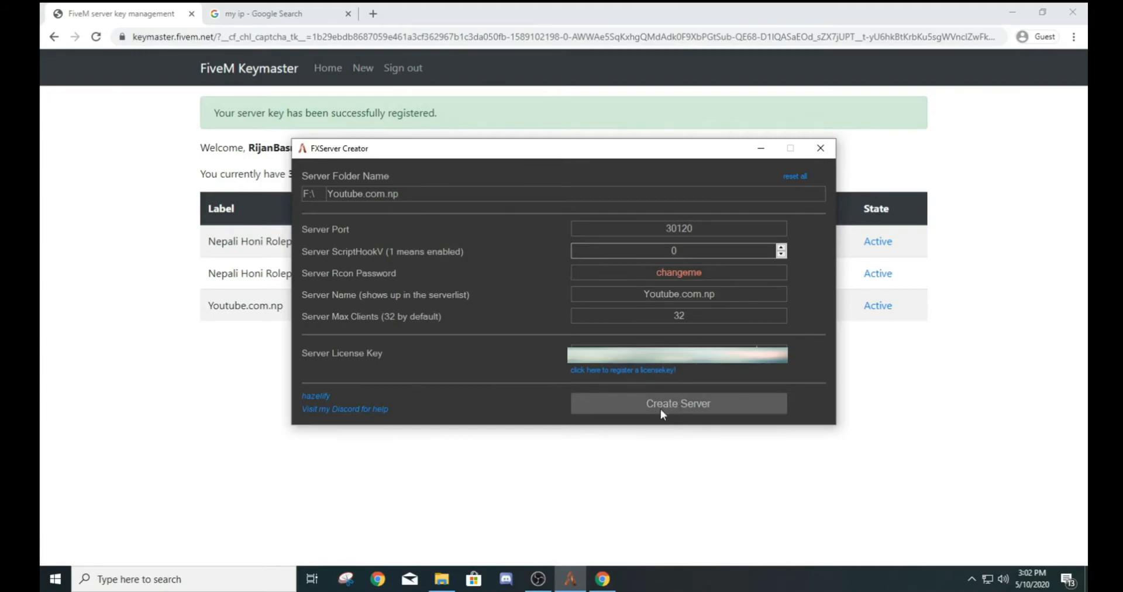
double_click(679, 273)
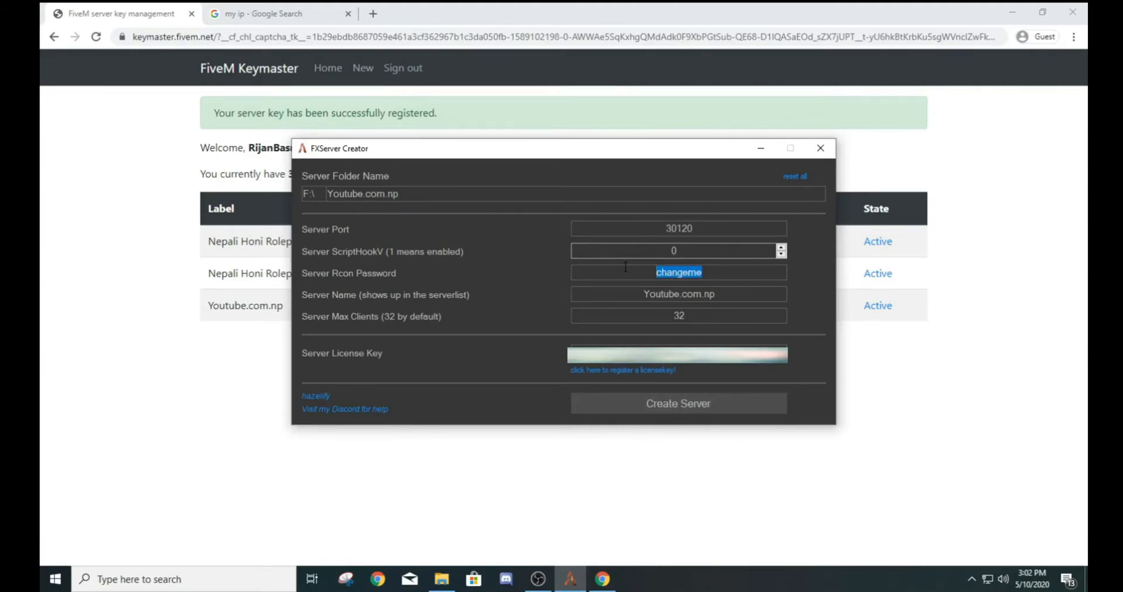
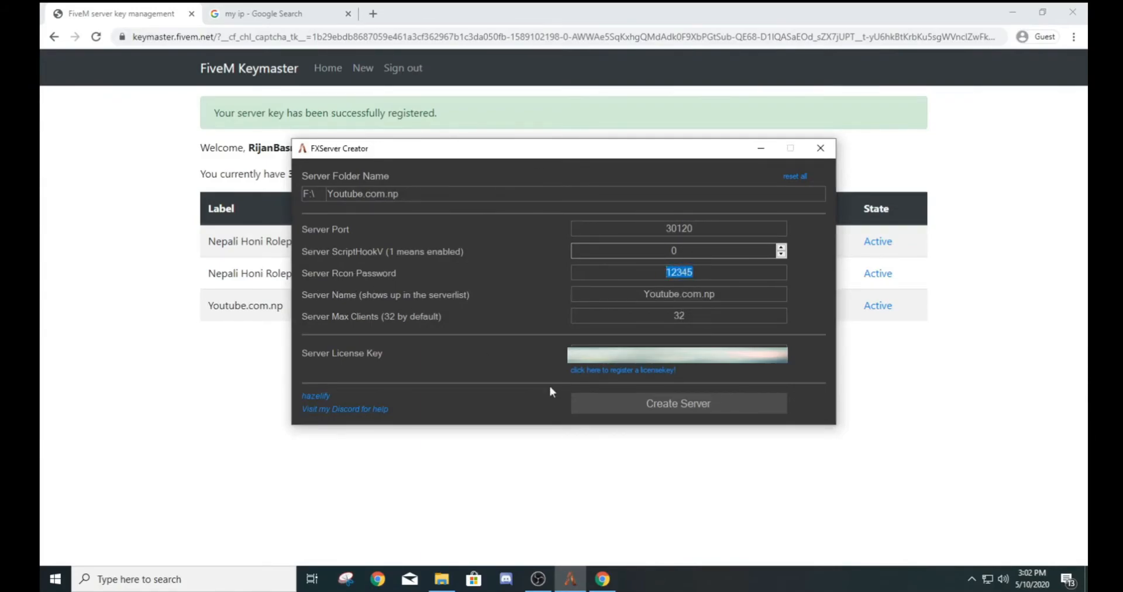
left_click(679, 404)
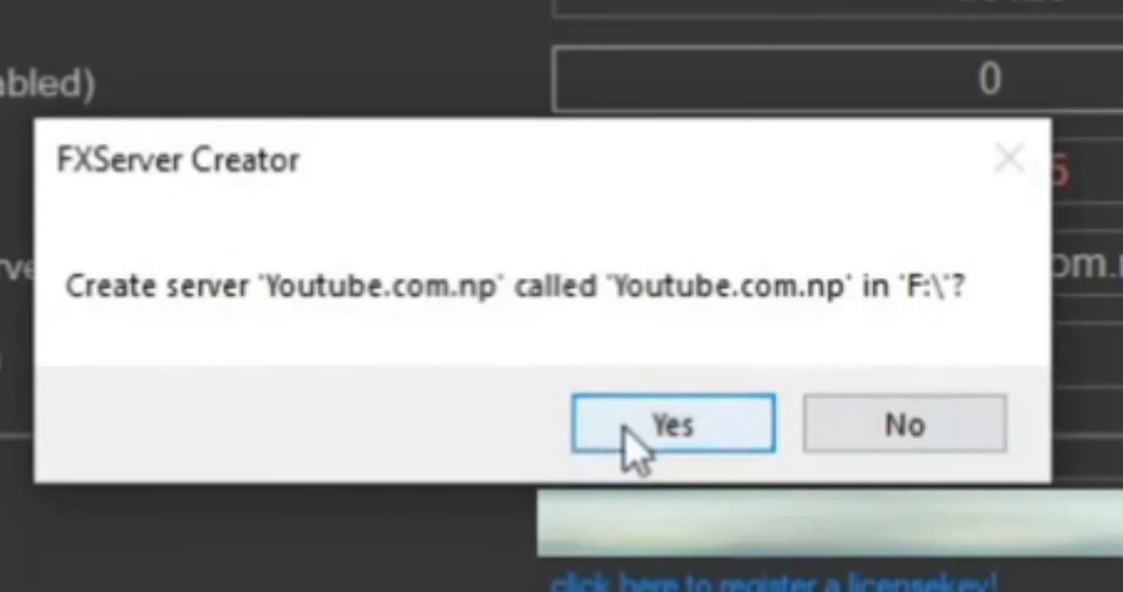
left_click(673, 441)
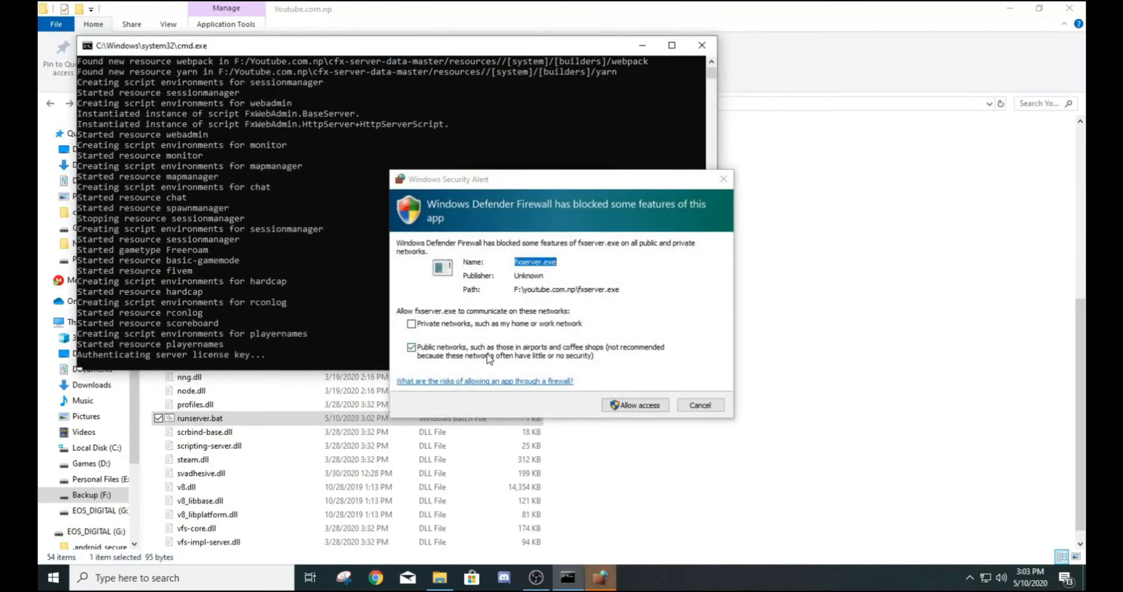
Step: Allow the server through Windows Defender Firewall so runserver.bat keeps running and authenticates the key
left_click(634, 405)
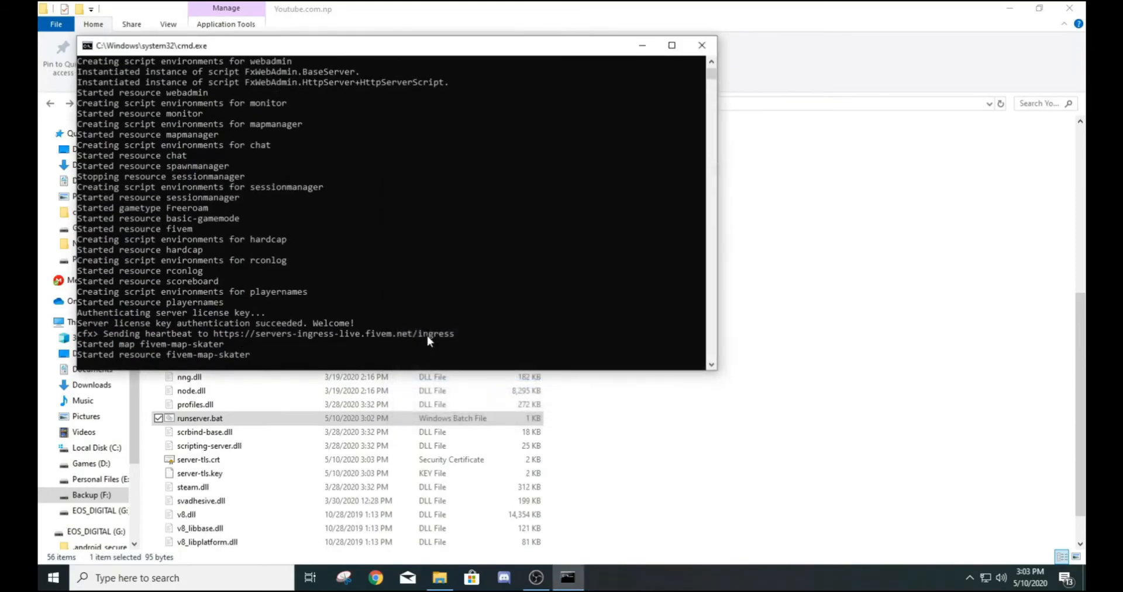